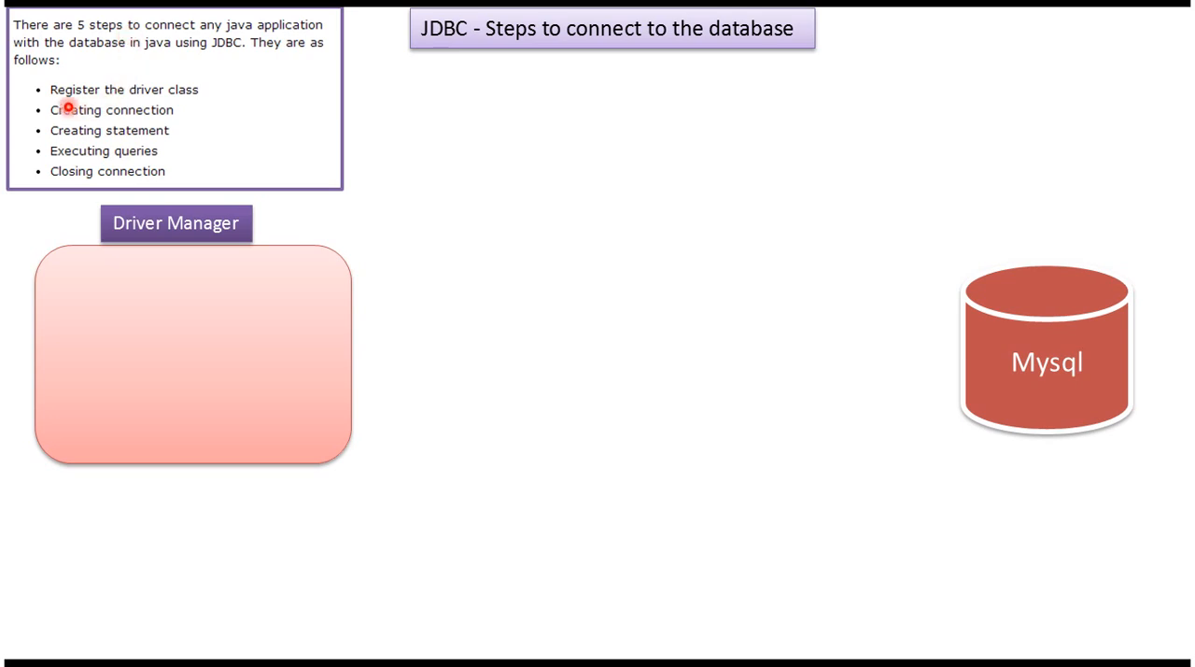
mouse_move(79, 119)
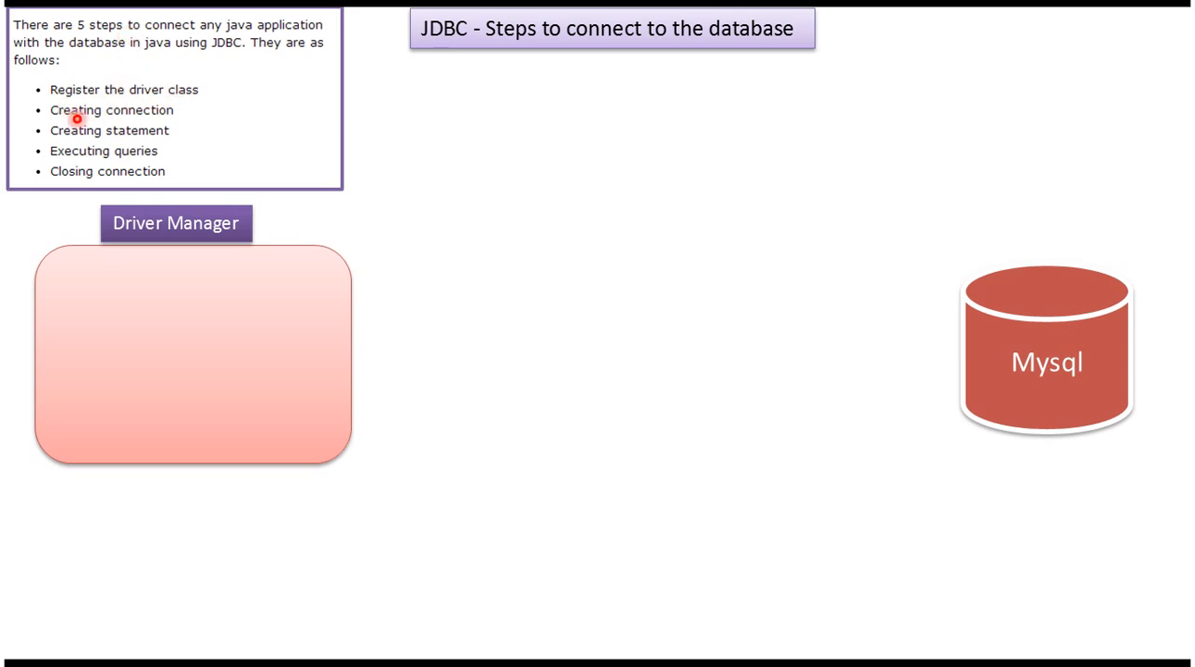
mouse_move(153, 121)
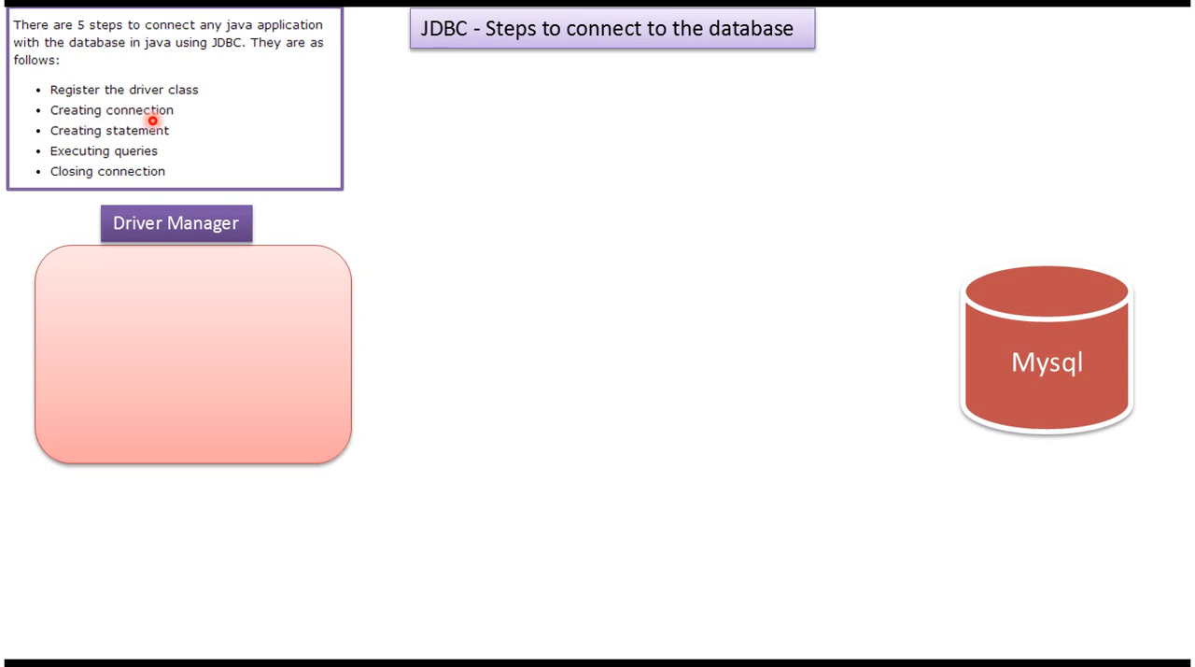
mouse_move(148, 146)
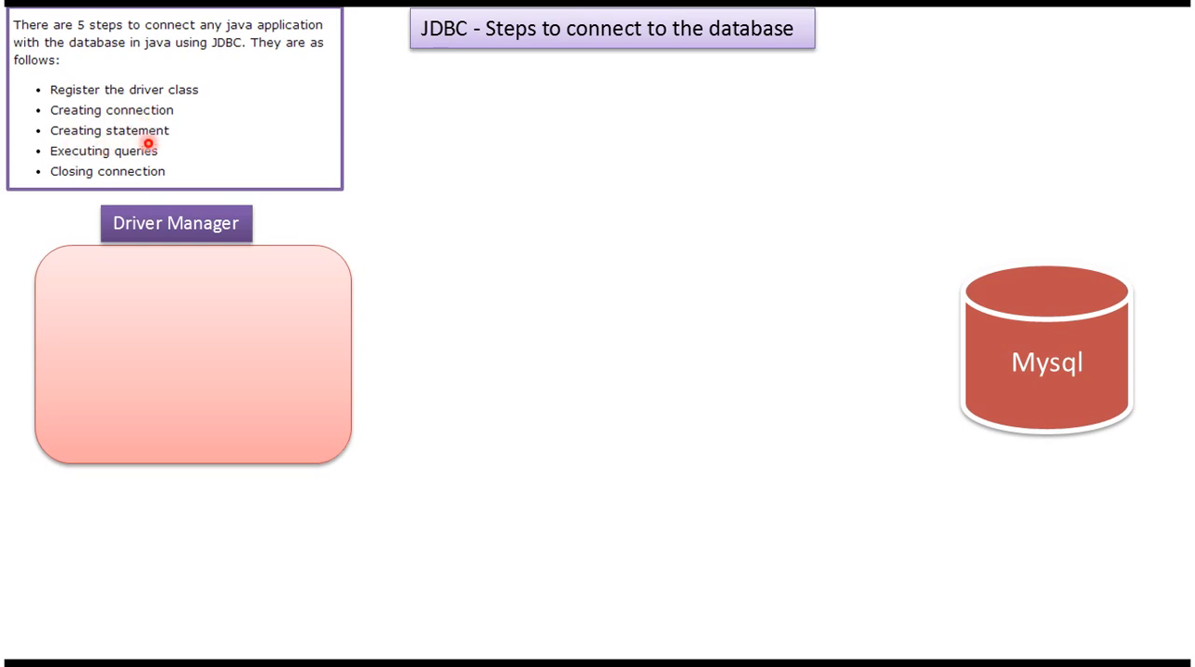
mouse_move(78, 160)
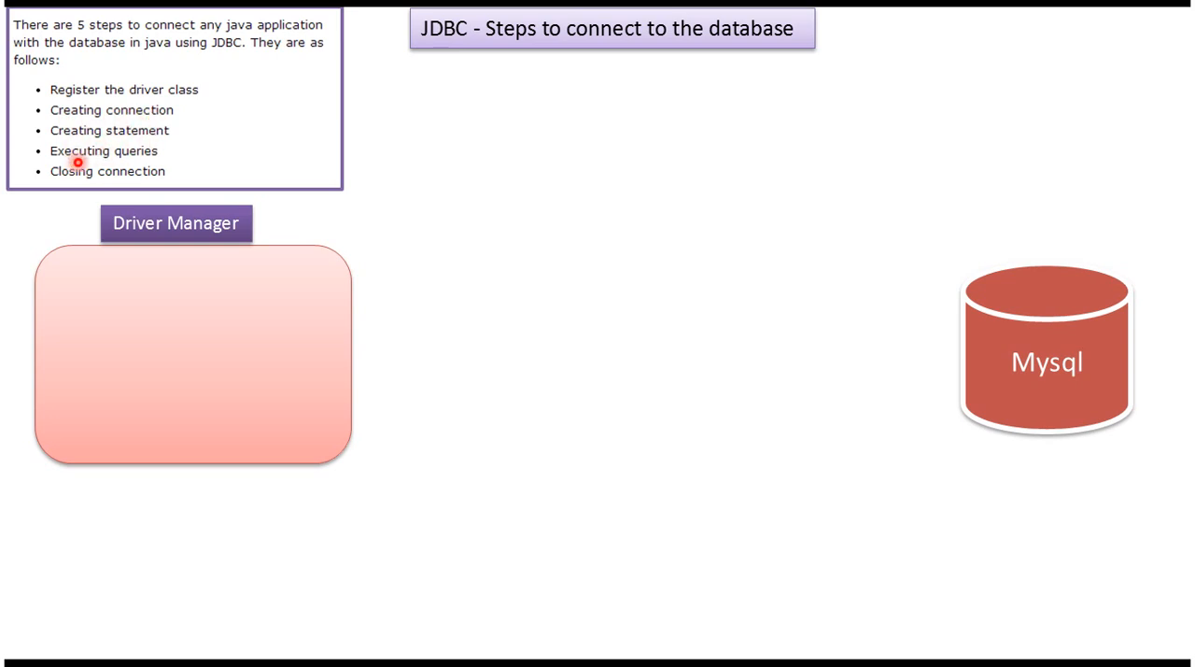
mouse_move(71, 181)
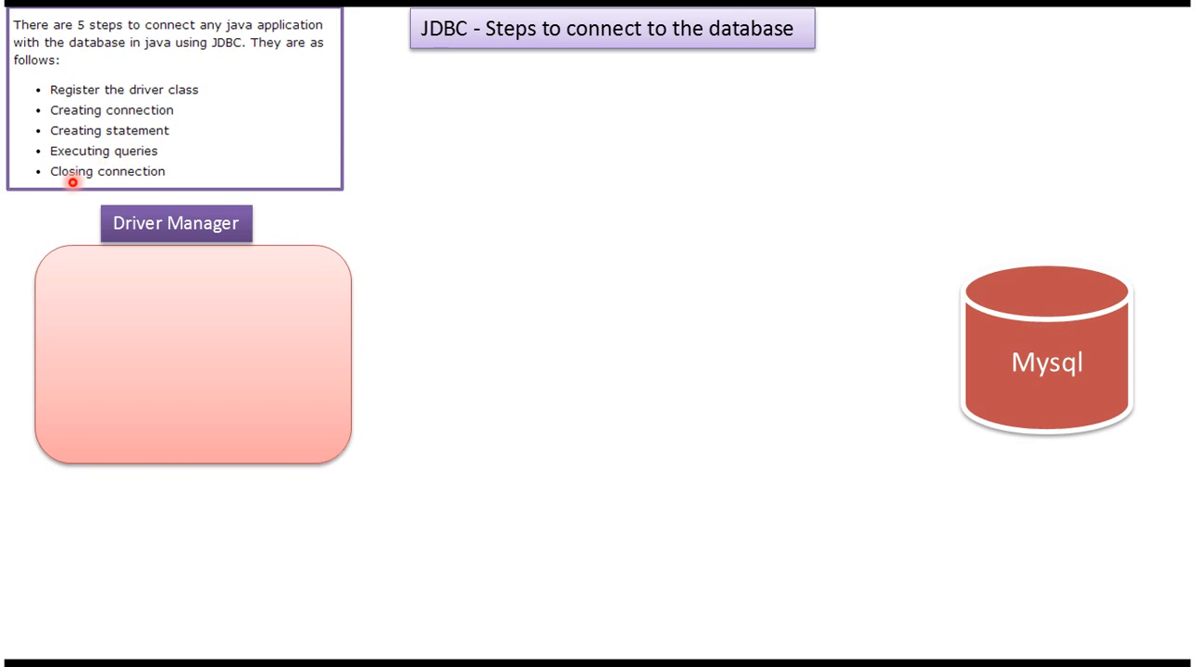
mouse_move(130, 183)
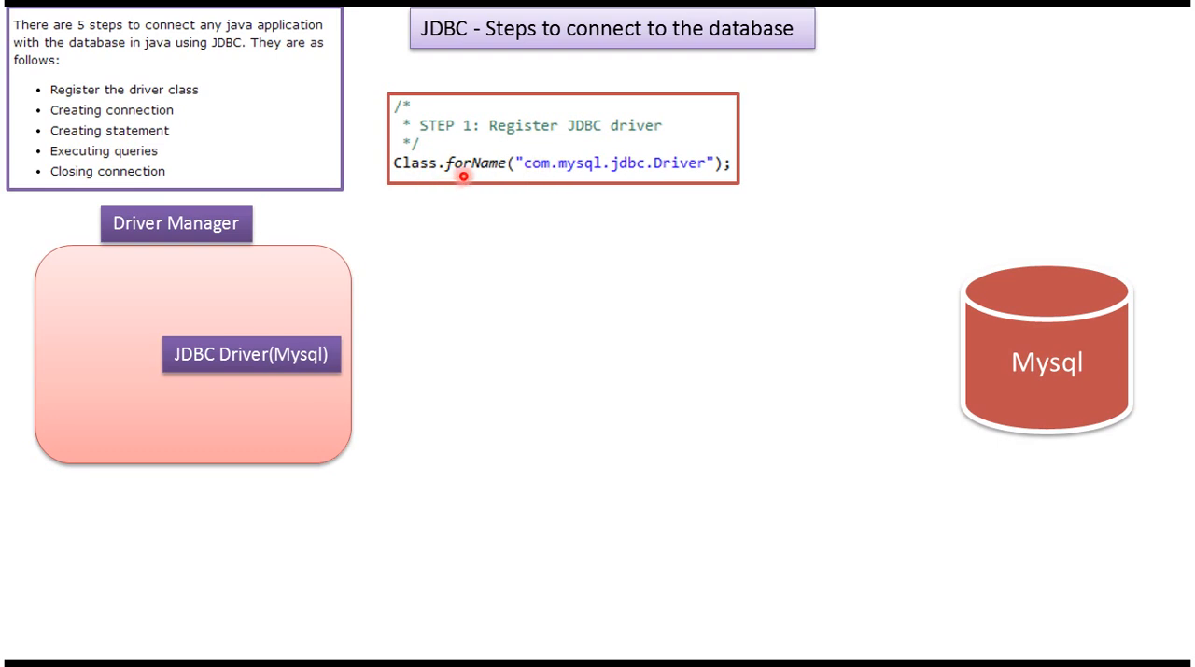
mouse_move(552, 183)
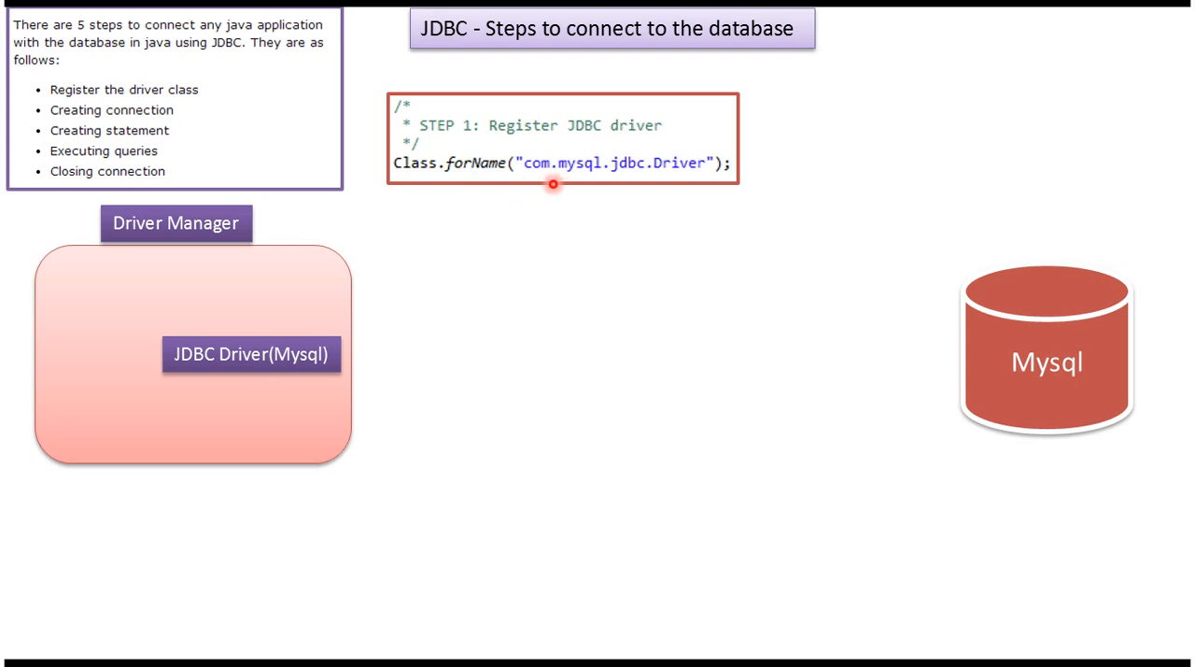
mouse_move(646, 178)
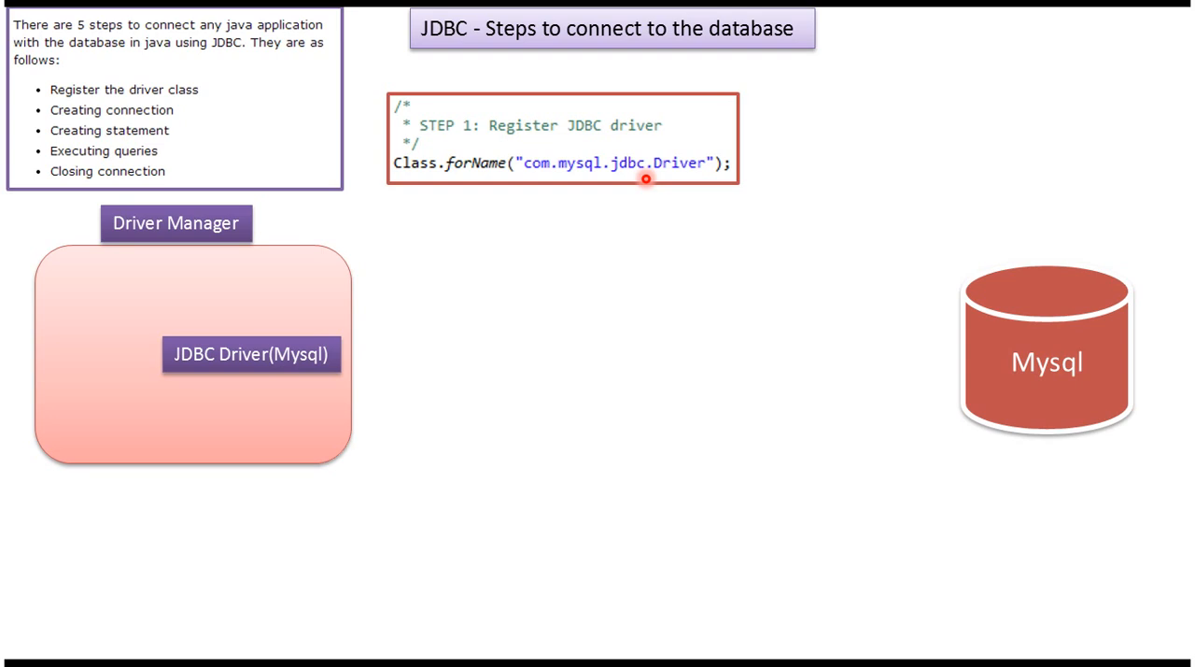
mouse_move(672, 153)
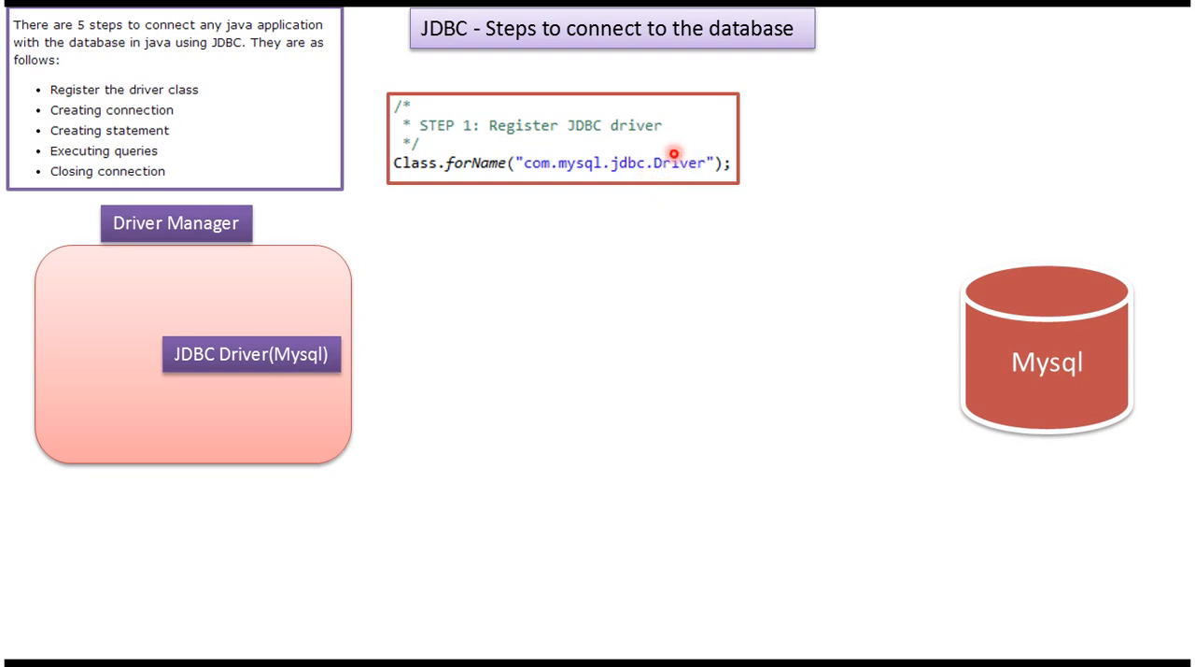
mouse_move(295, 293)
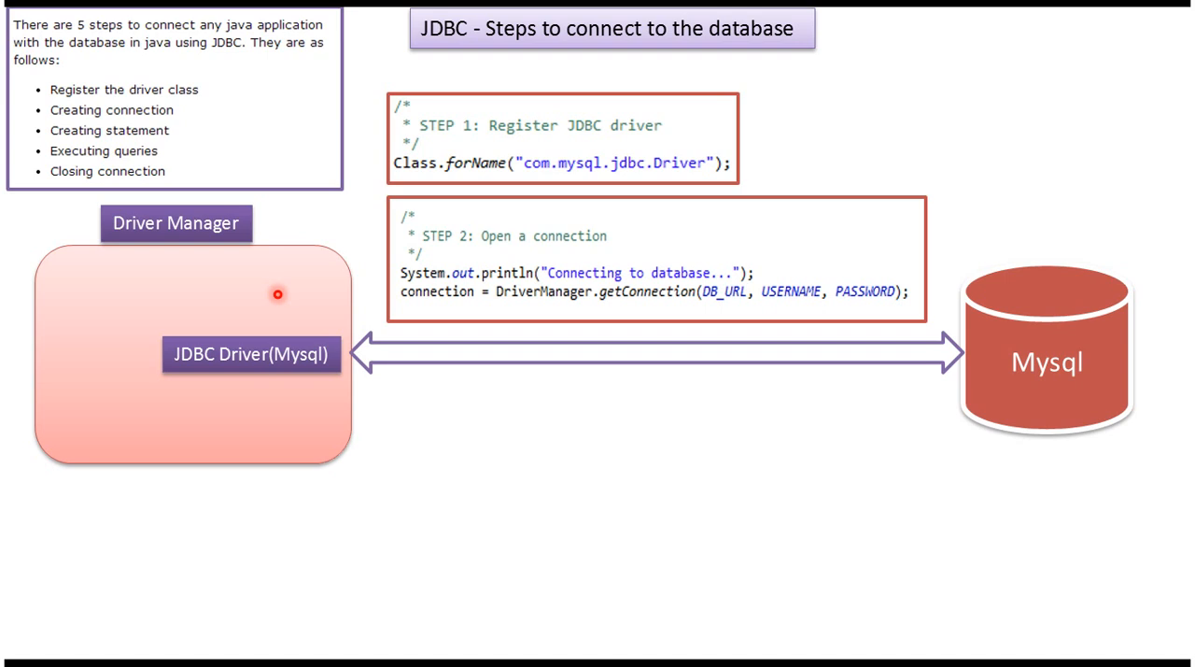
mouse_move(508, 243)
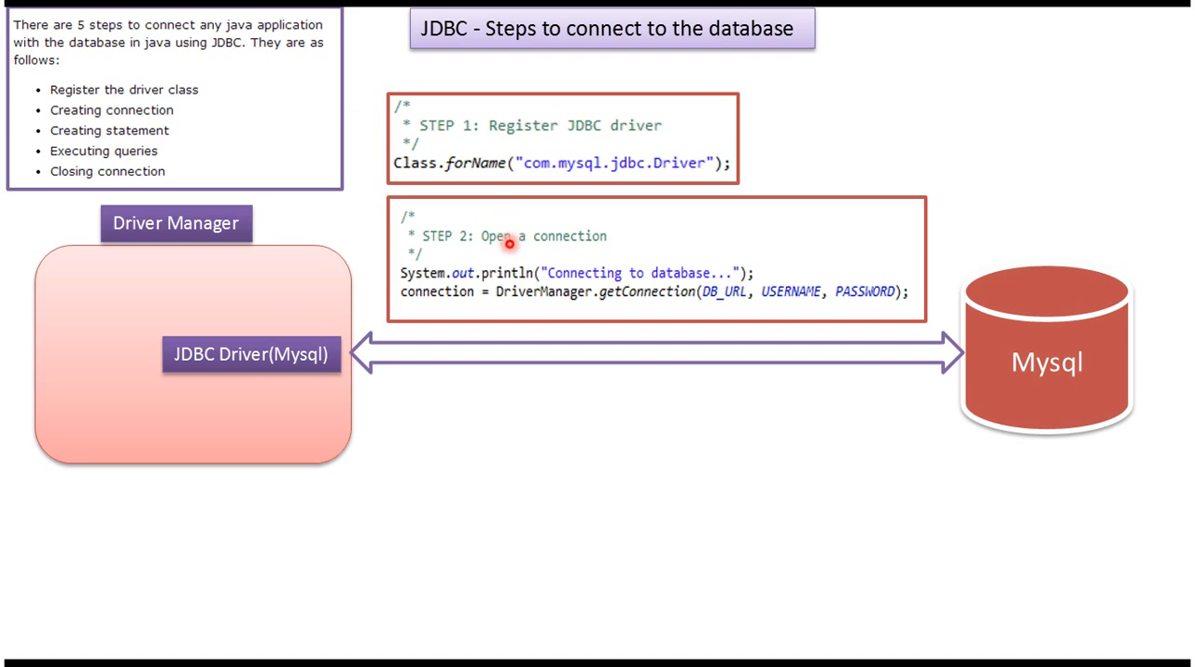
mouse_move(532, 310)
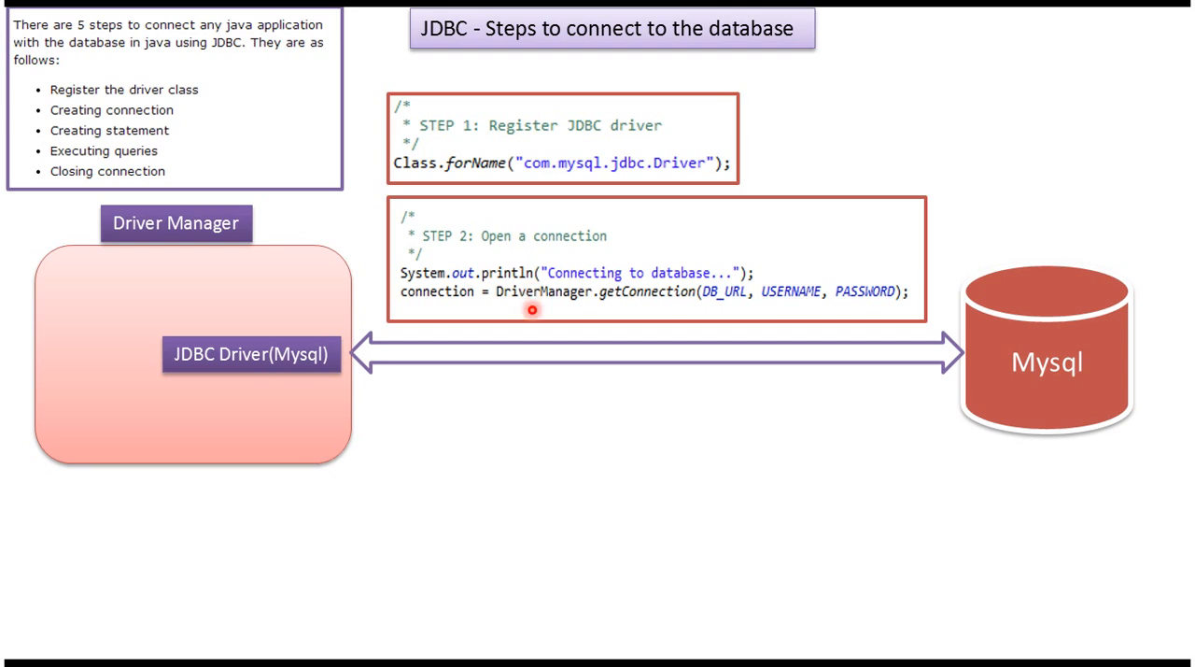
mouse_move(657, 303)
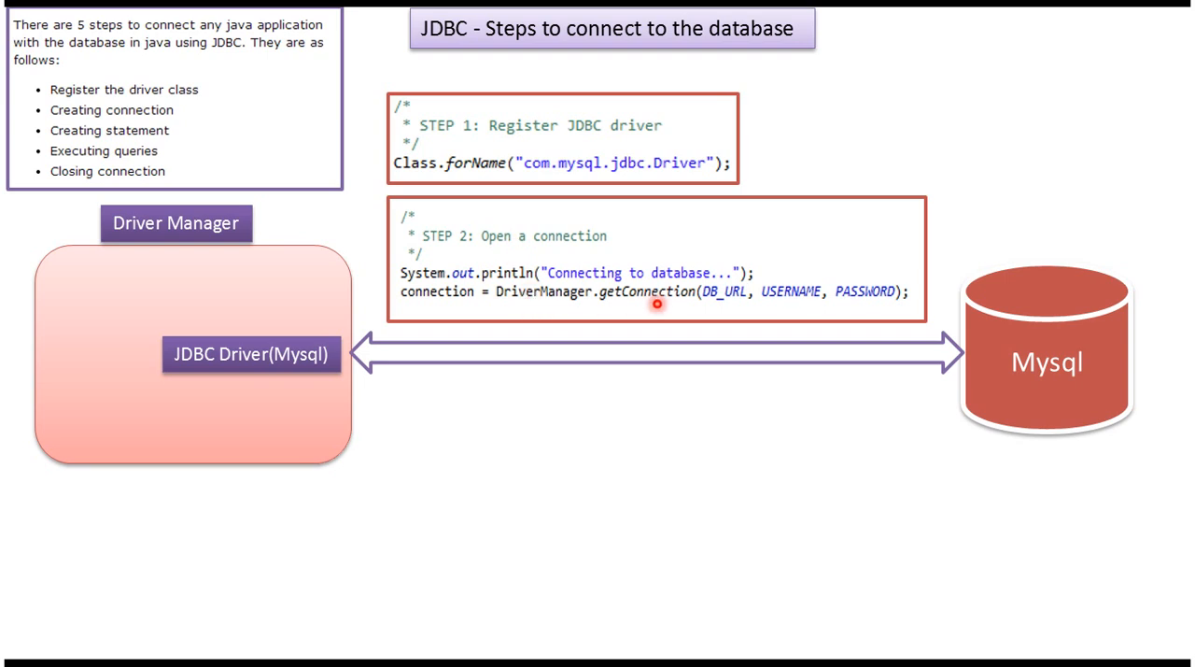
mouse_move(734, 312)
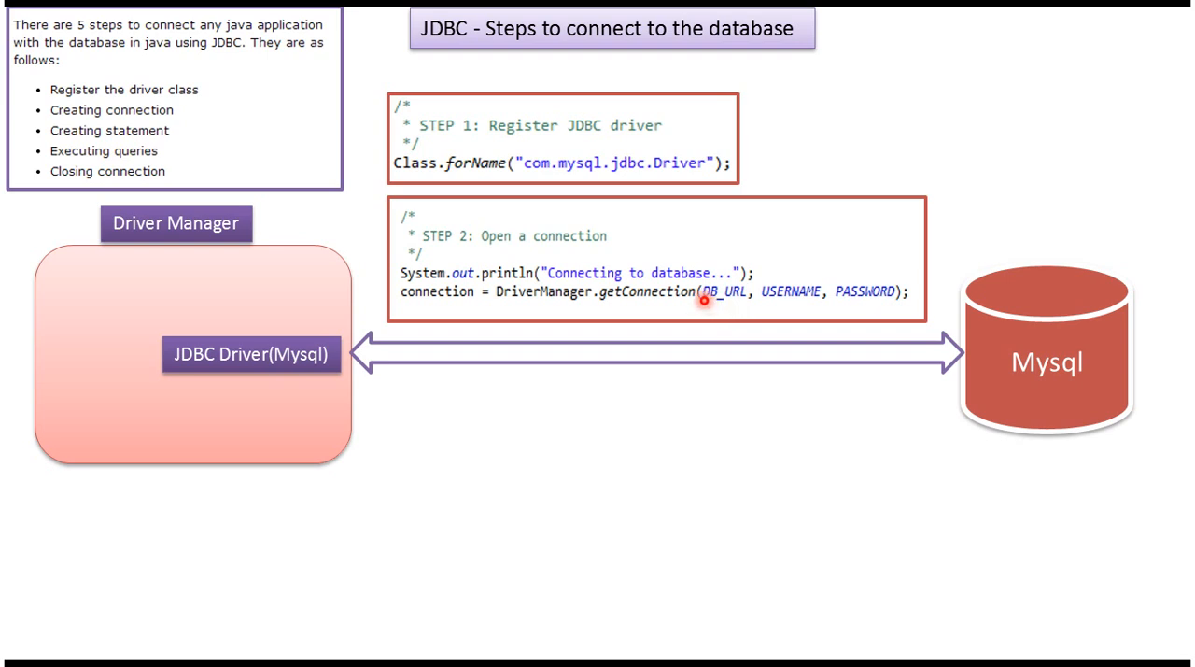
mouse_move(777, 316)
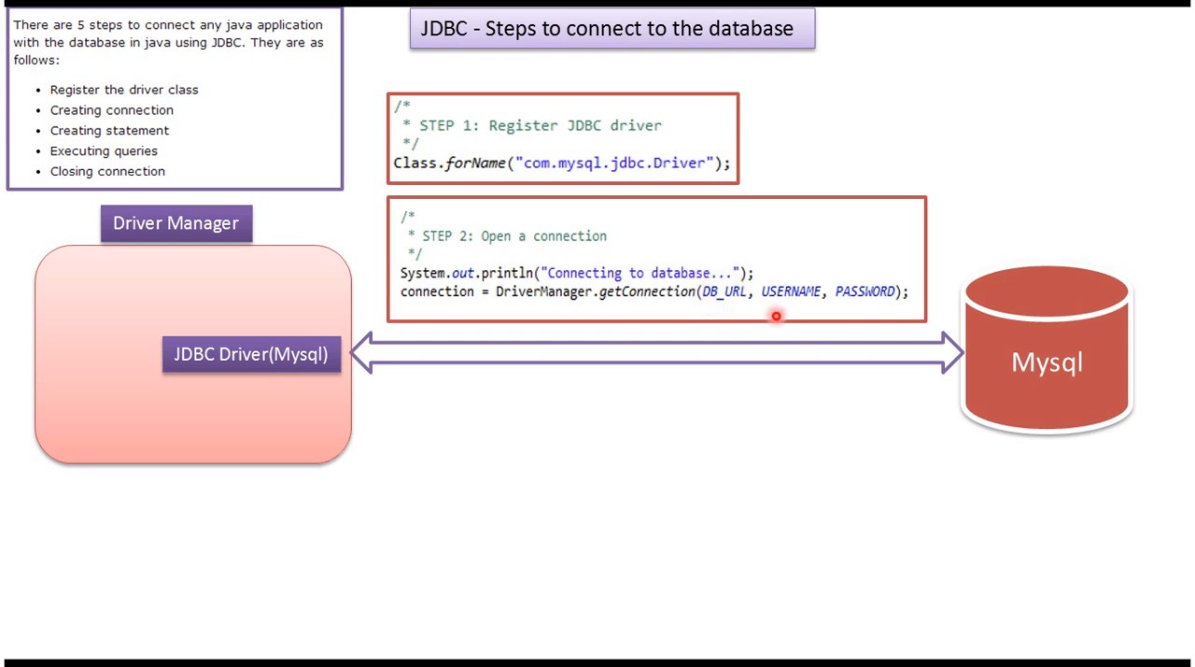
mouse_move(867, 308)
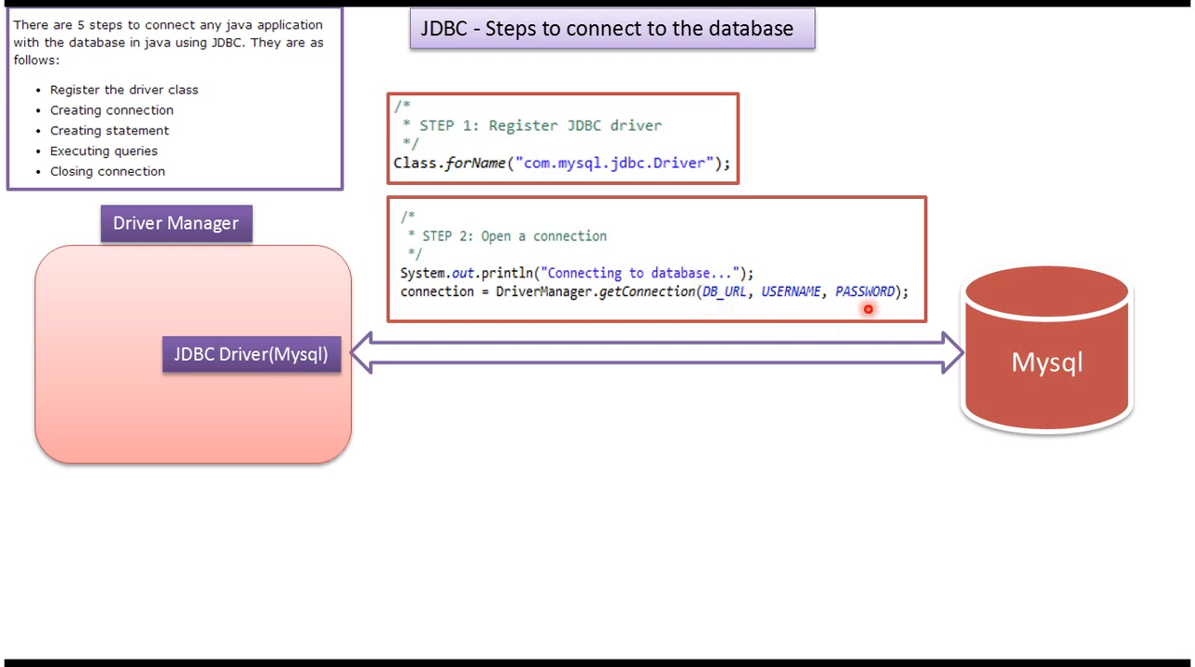
mouse_move(452, 313)
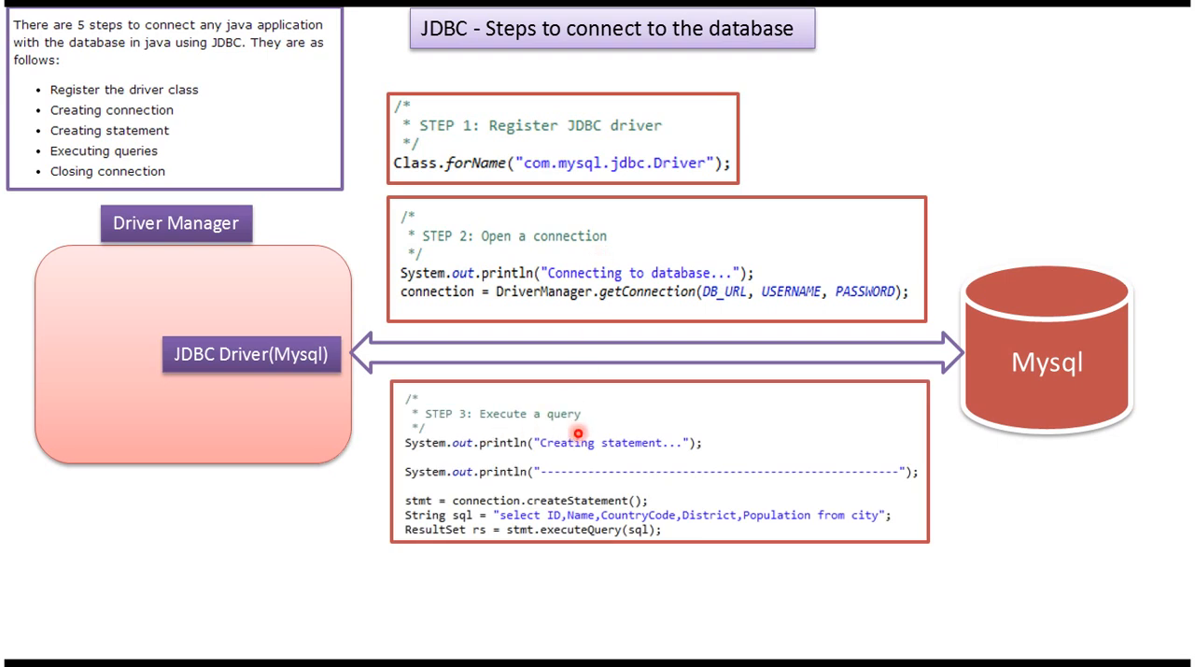
mouse_move(474, 379)
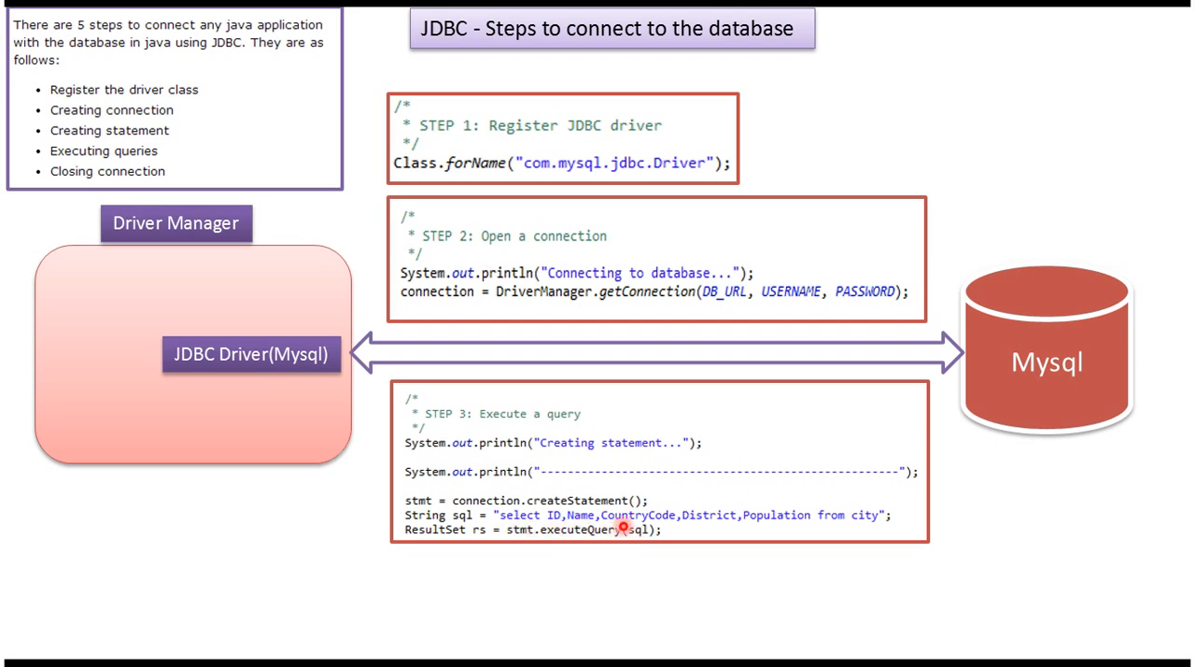
mouse_move(751, 525)
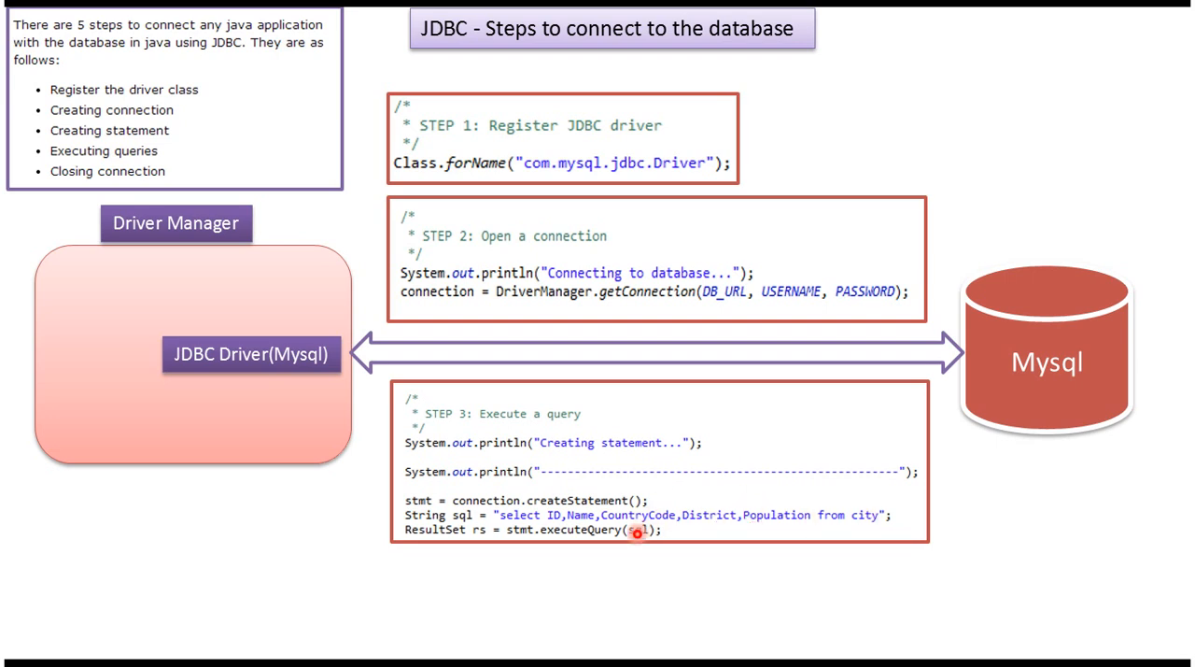
mouse_move(637, 538)
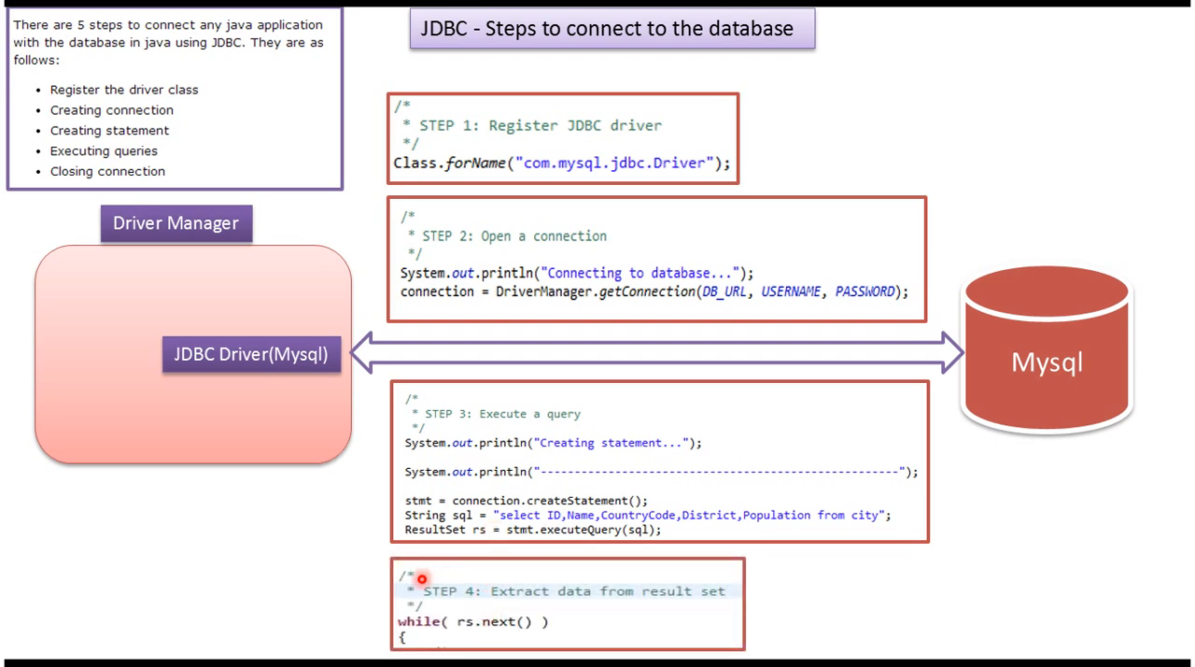
mouse_move(456, 590)
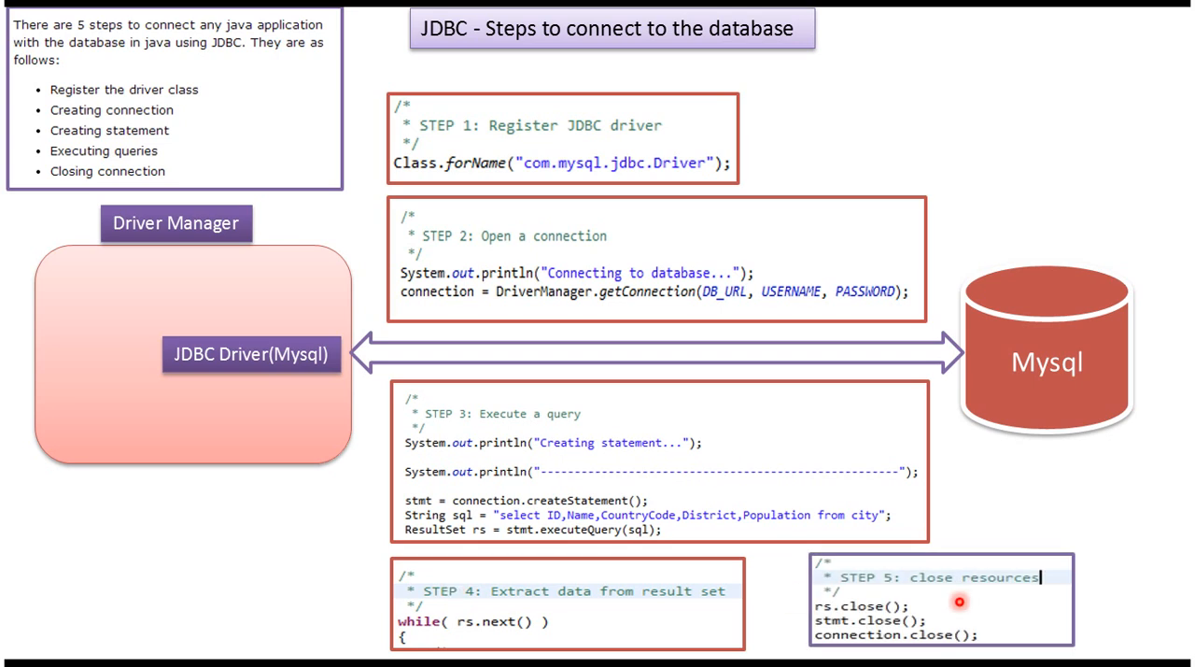
mouse_move(810, 605)
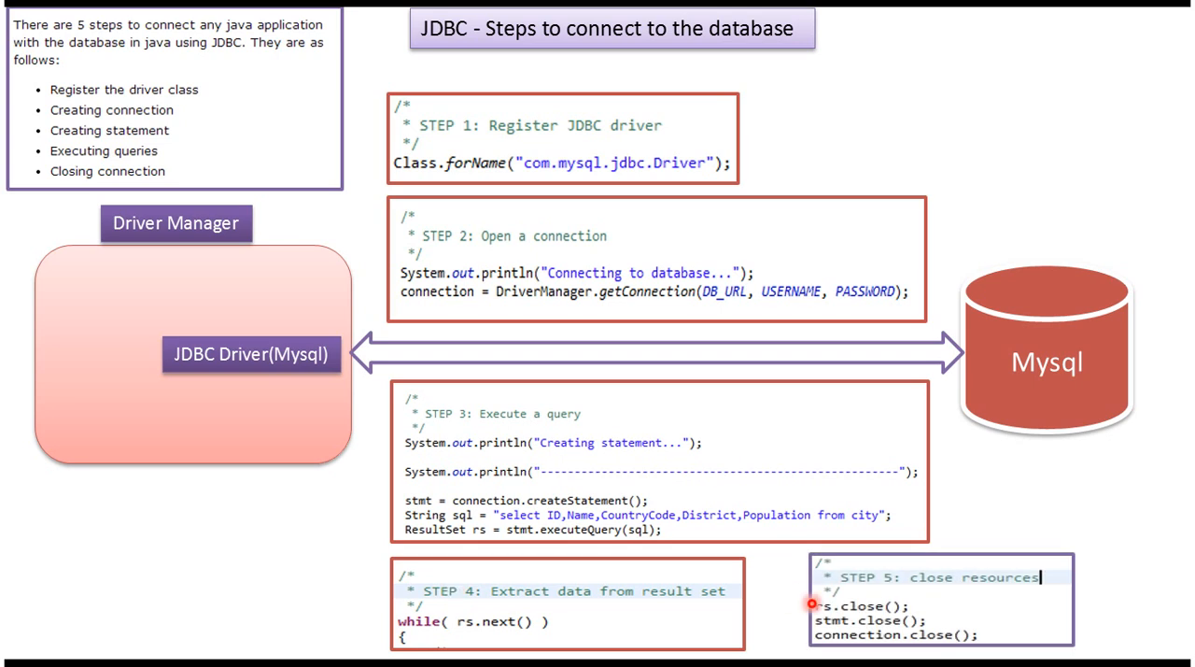